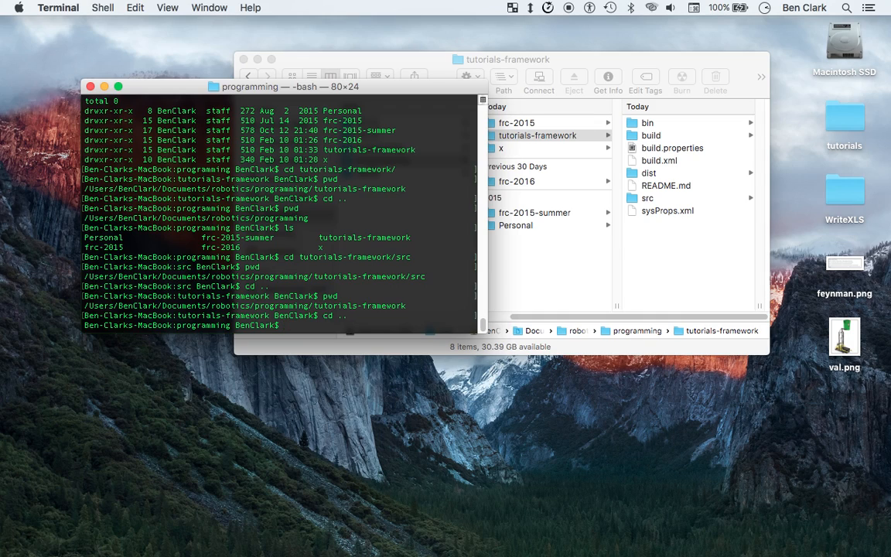
Create the empty file test.txt with touch and select it in Finder.
type("touch")
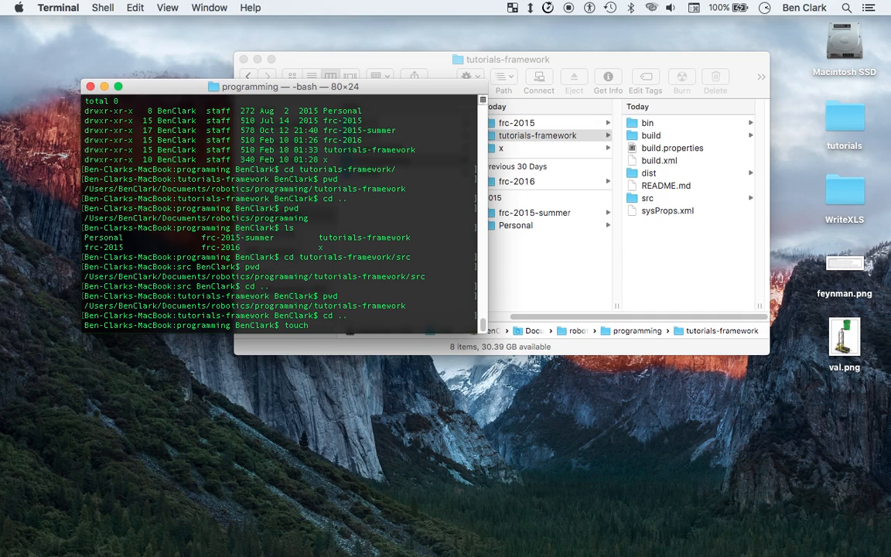
type("test.tx")
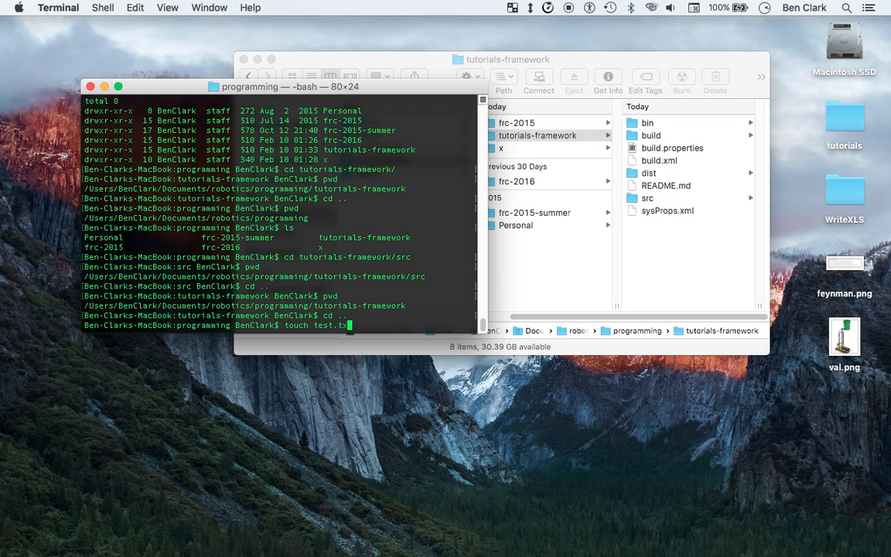
key("Return")
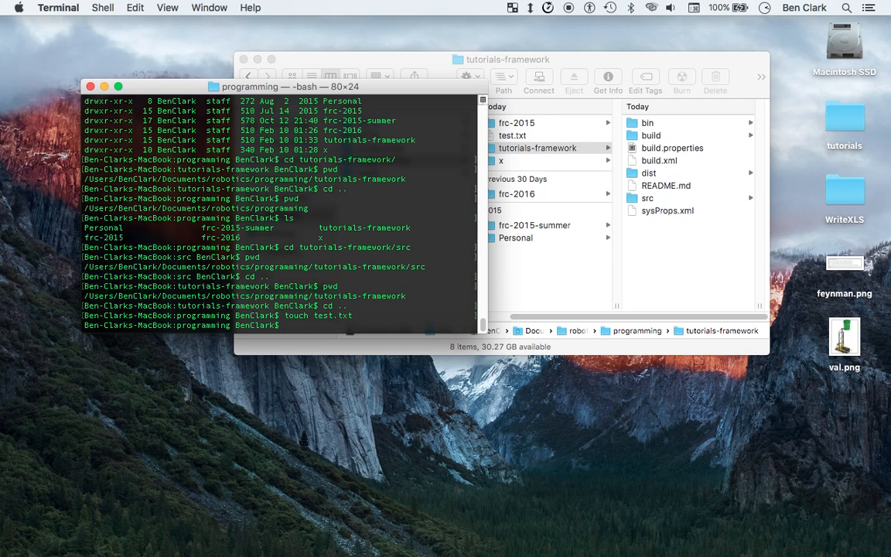
mouse_move(497, 137)
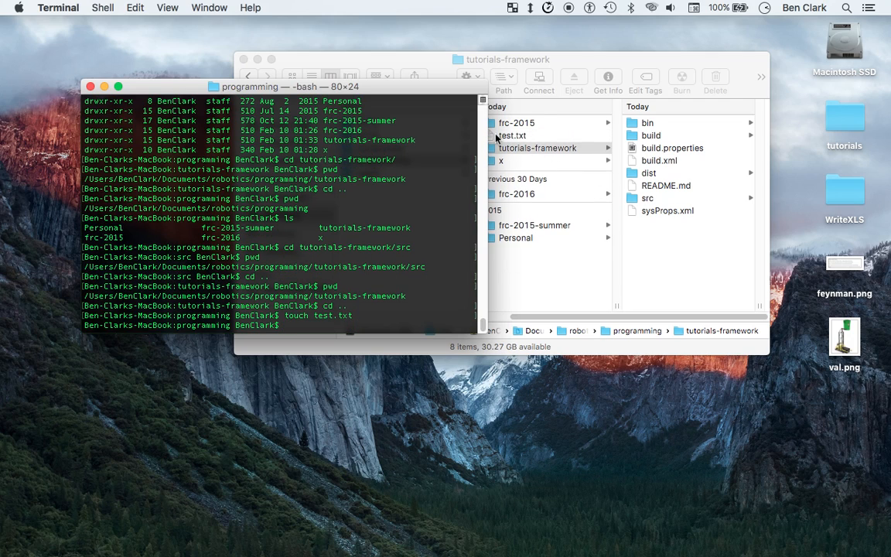
left_click(536, 148)
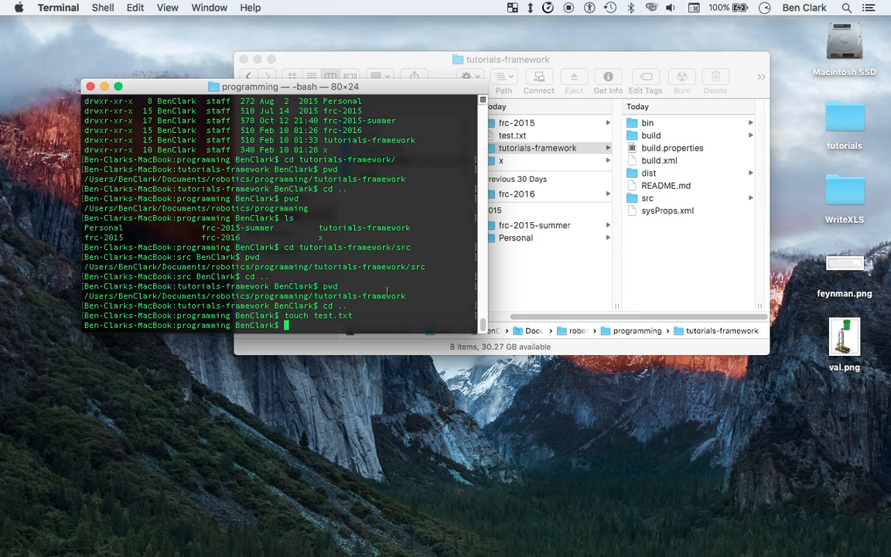
Write 'This is some text wooooooooo wooooo' into test.txt in nano, then exit nano.
type("nano")
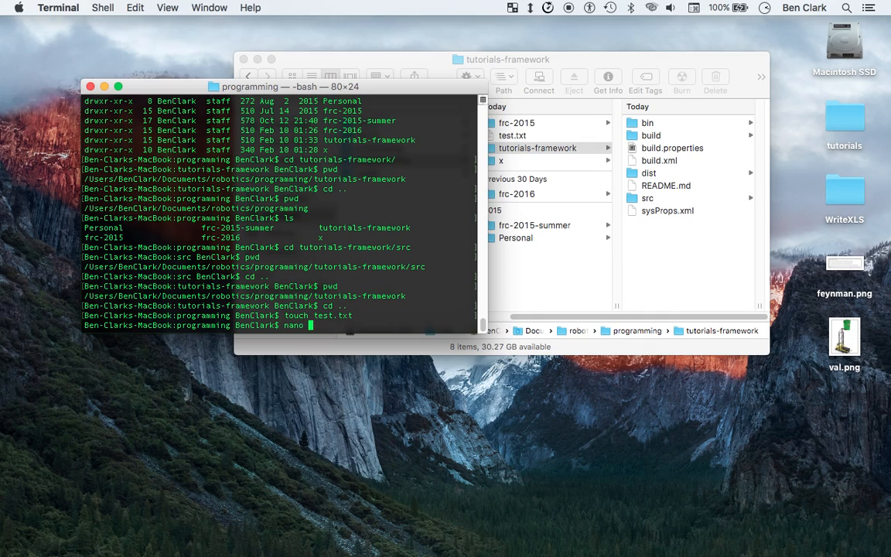
type("test.t")
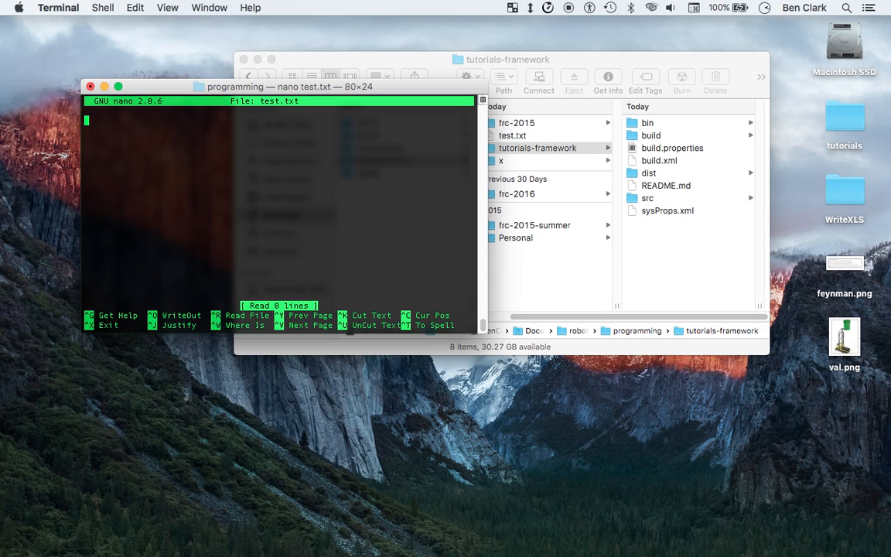
type("This is some text w")
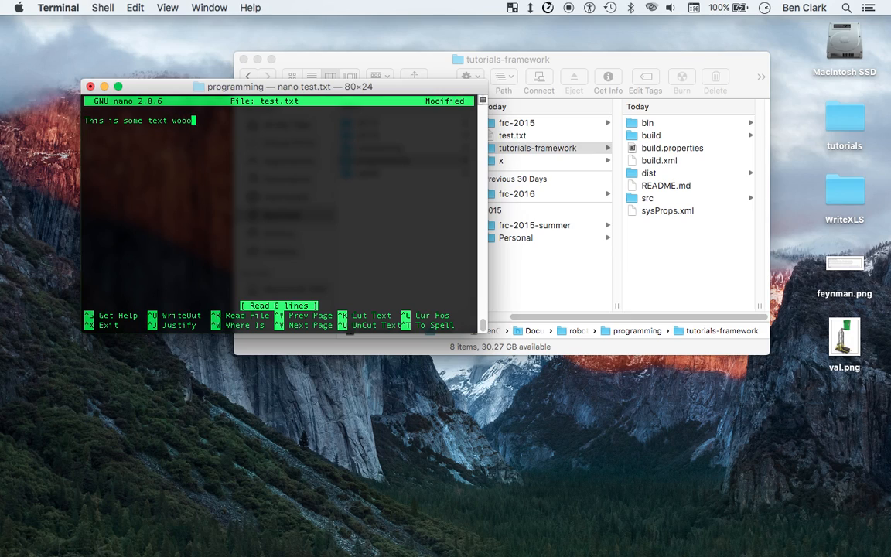
type("ooooo wooooo")
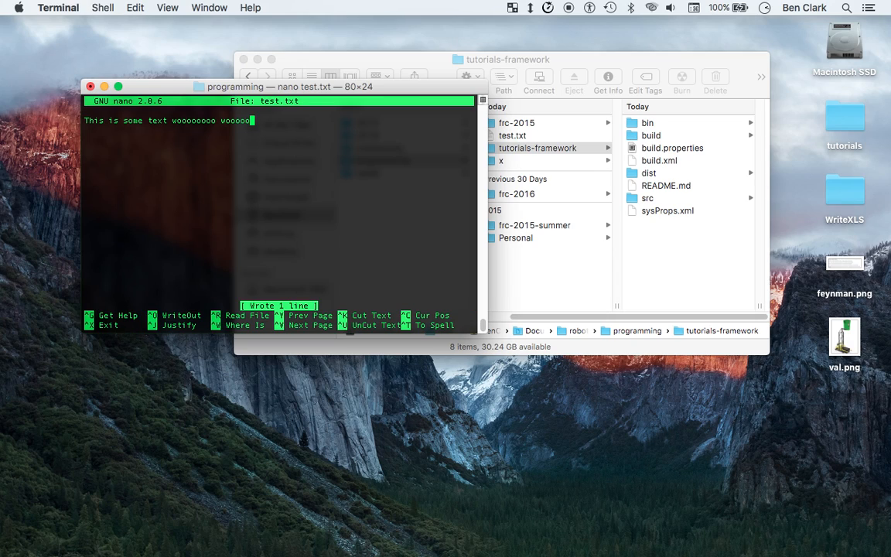
key("ctrl+x")
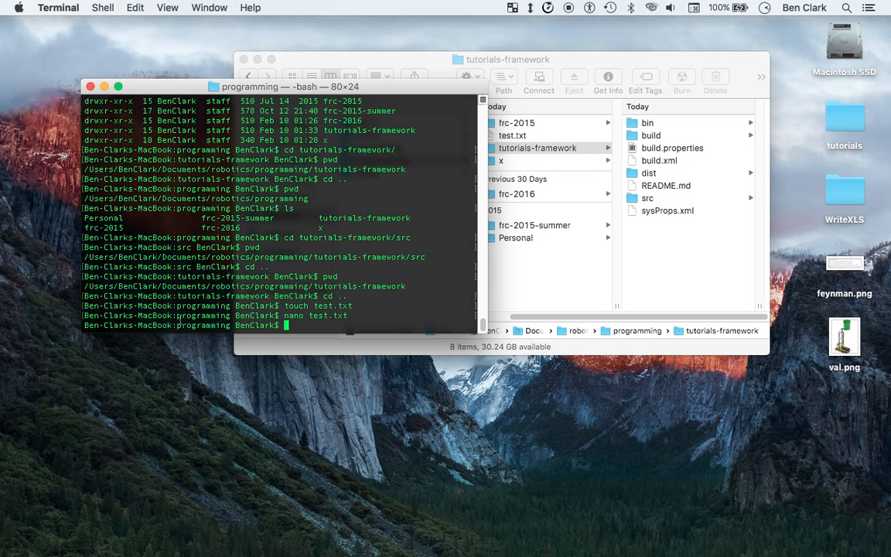
mouse_move(428, 304)
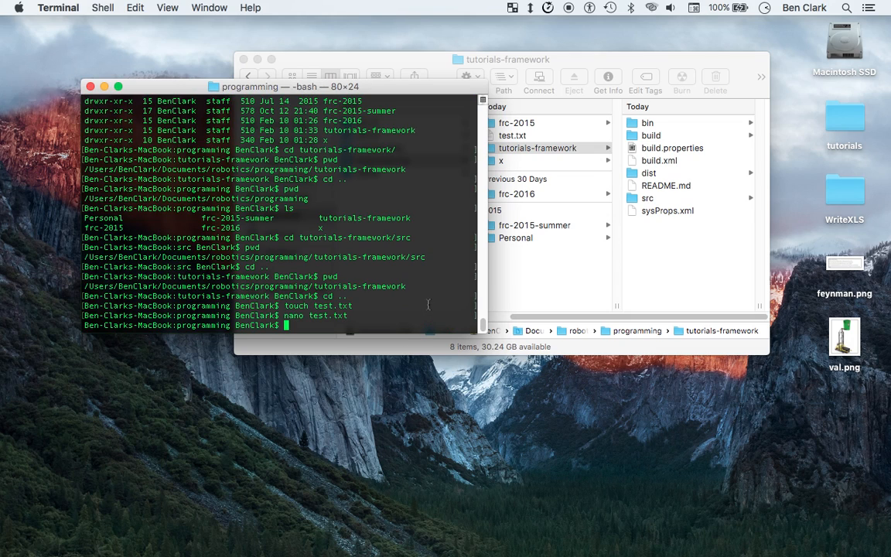
Open test.txt from Finder in Sublime Text 2.app using Open With.
left_click(537, 148)
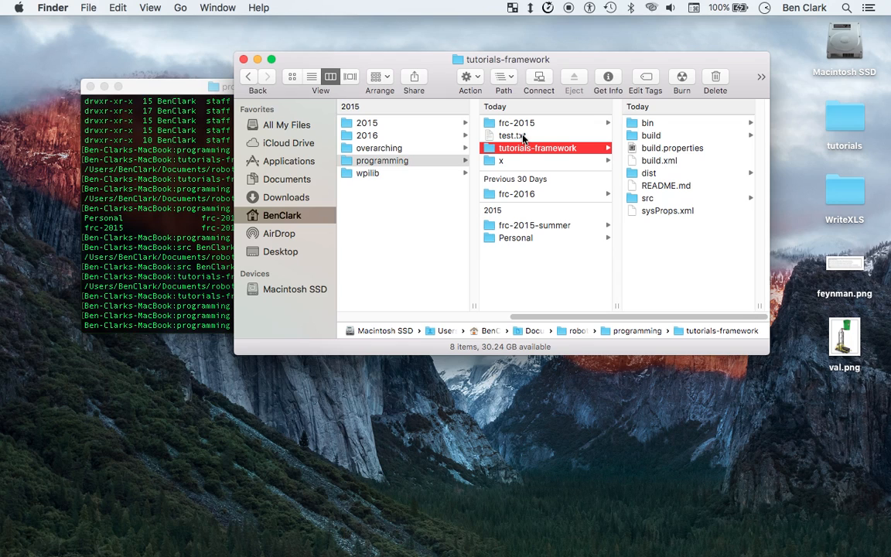
right_click(511, 136)
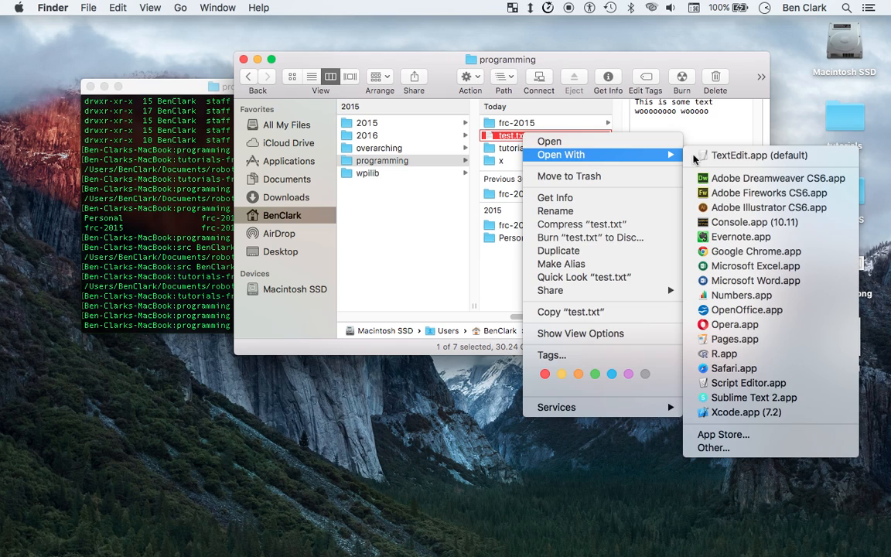
mouse_move(753, 397)
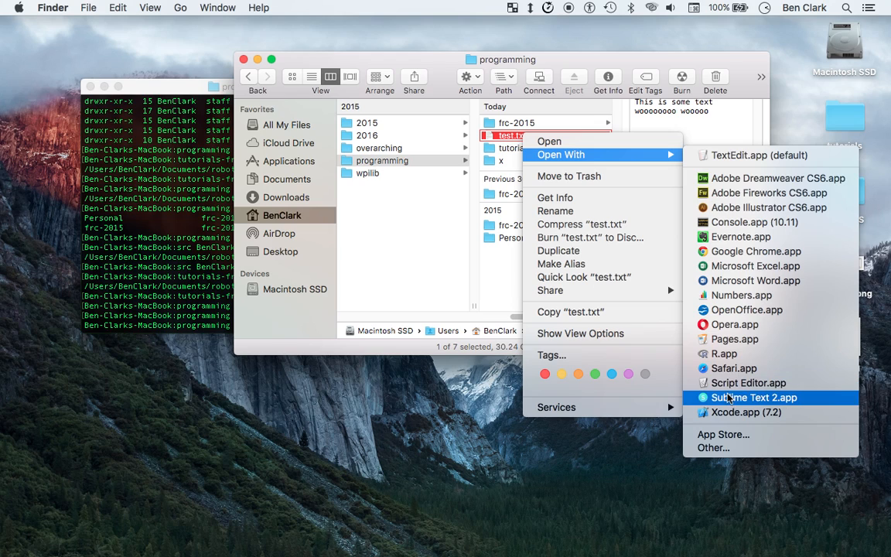
left_click(754, 397)
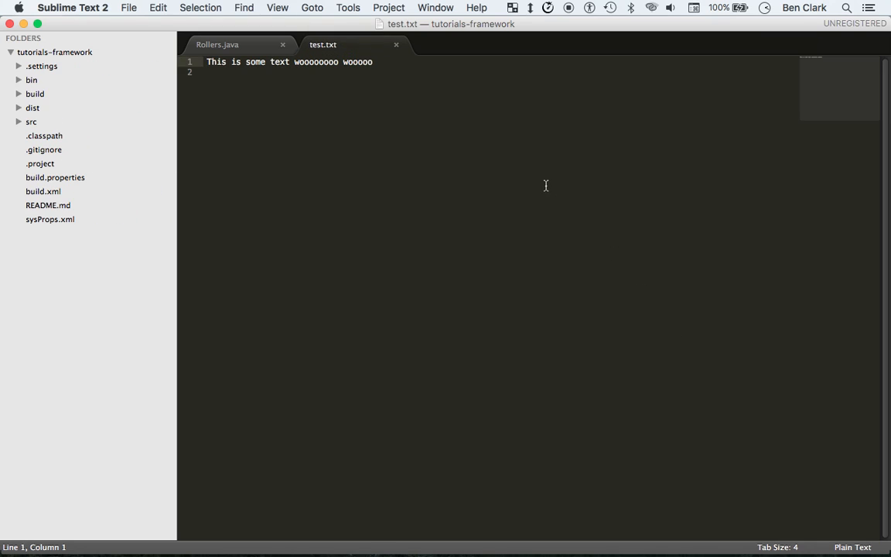
Collapse the tutorials-framework folder in the Sublime Text 2 sidebar.
left_click(10, 52)
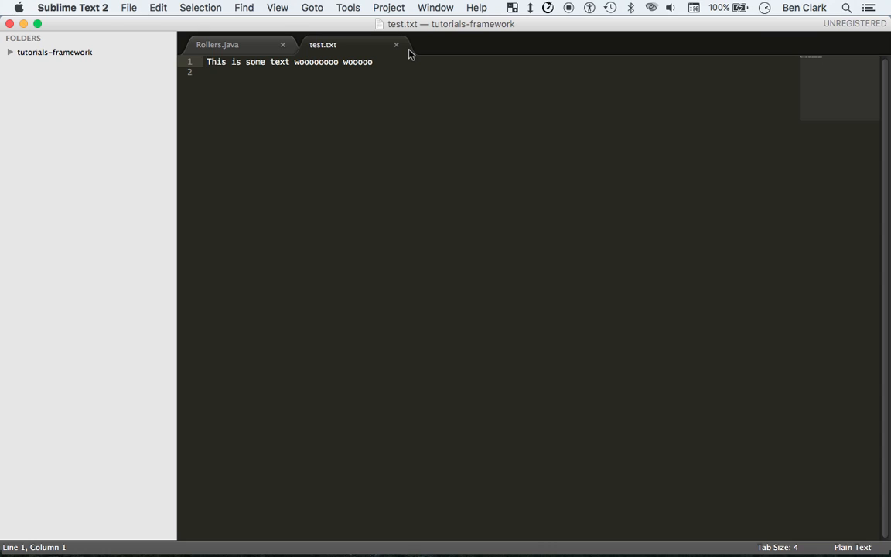
mouse_move(381, 70)
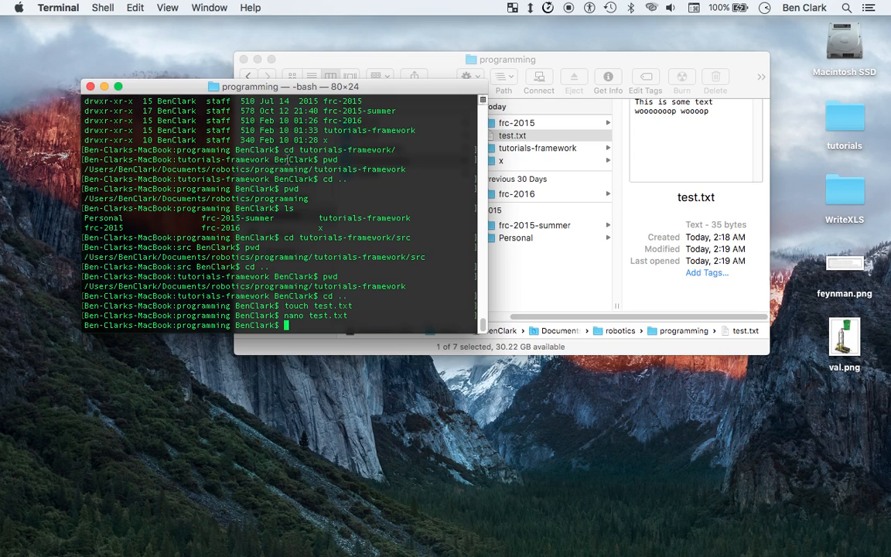
Edit test.txt again in nano and exit to the bash prompt.
type("touch test.txt")
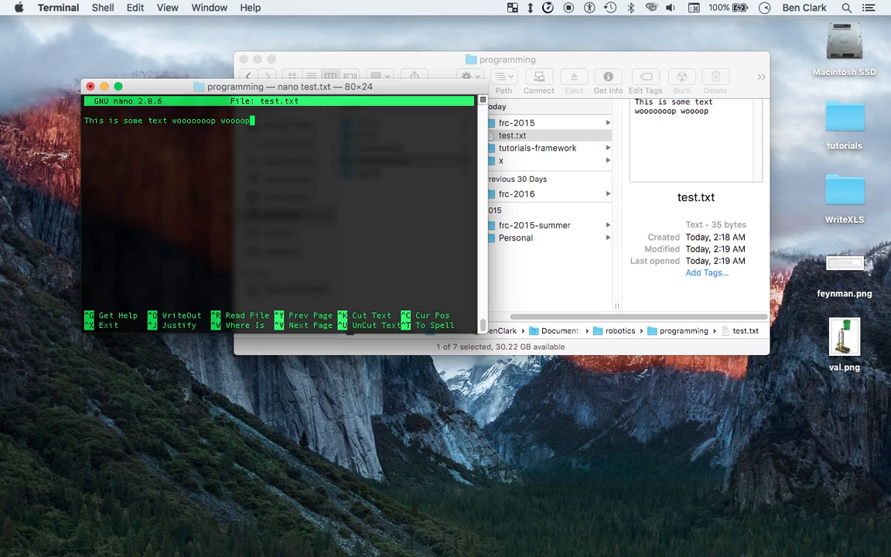
key("ctrl+x")
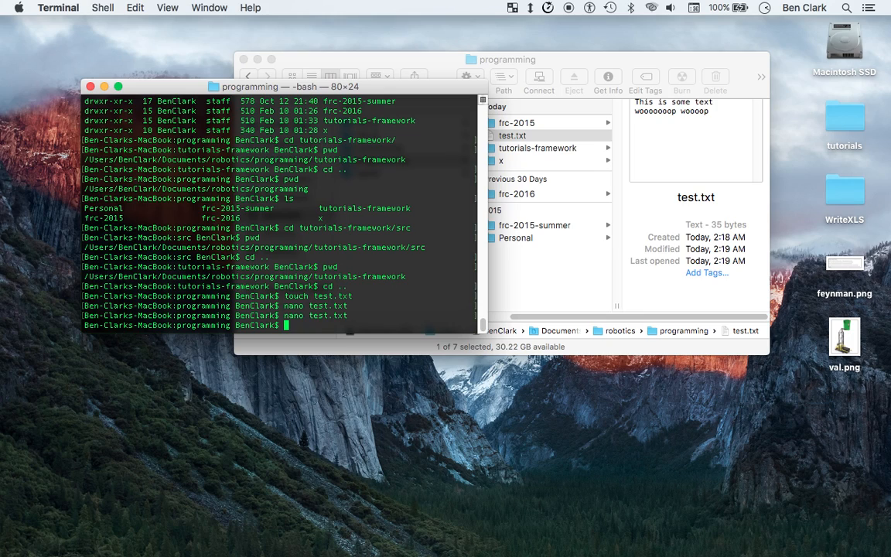
Delete test.txt from the programming folder using rm.
type("rm")
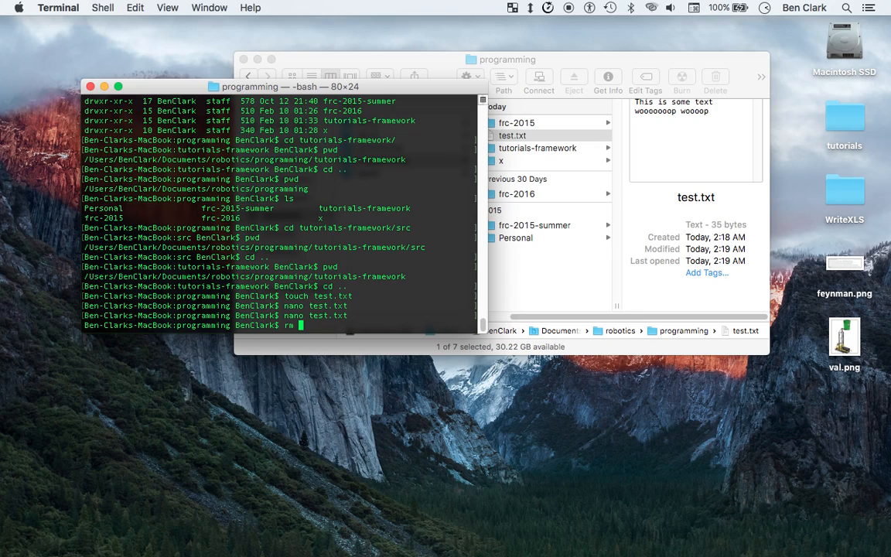
type("test.txt")
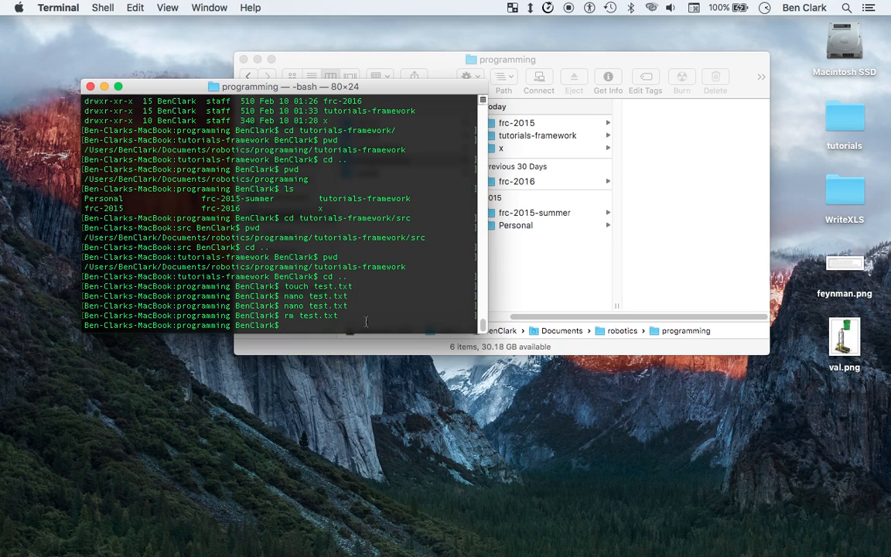
type("rm")
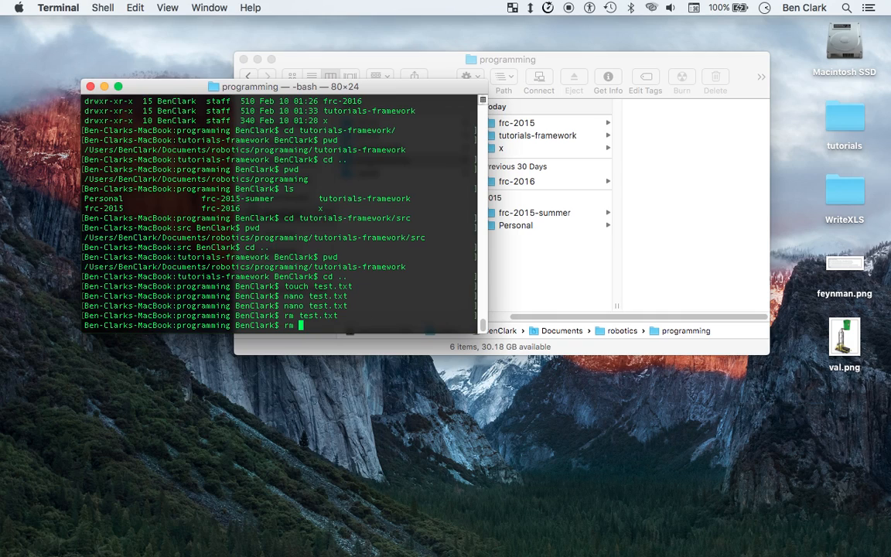
type("-")
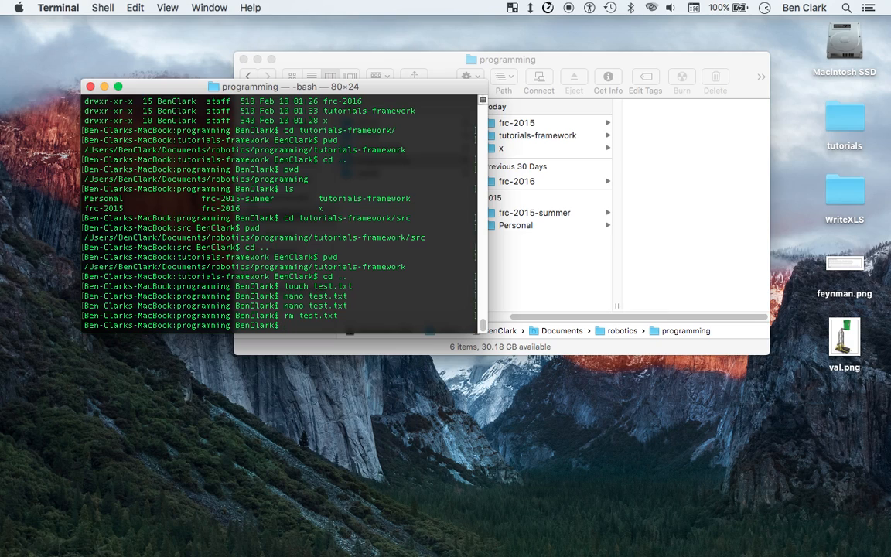
Make new_directory with mkdir and look inside it in Finder.
type("mkdir")
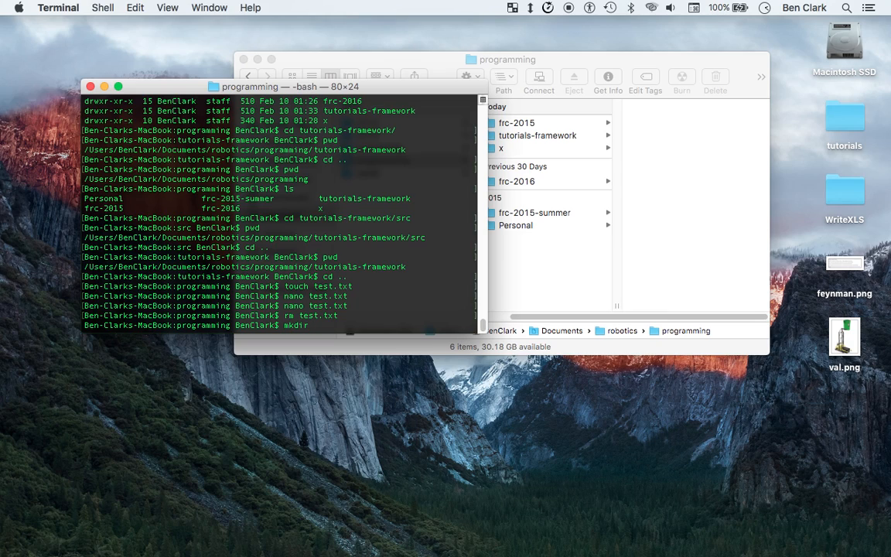
type("new_directory")
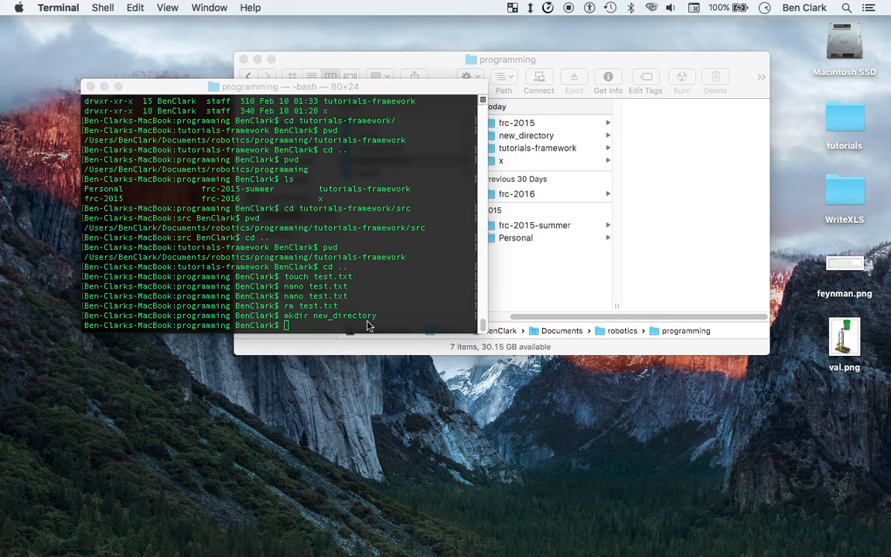
left_click(526, 136)
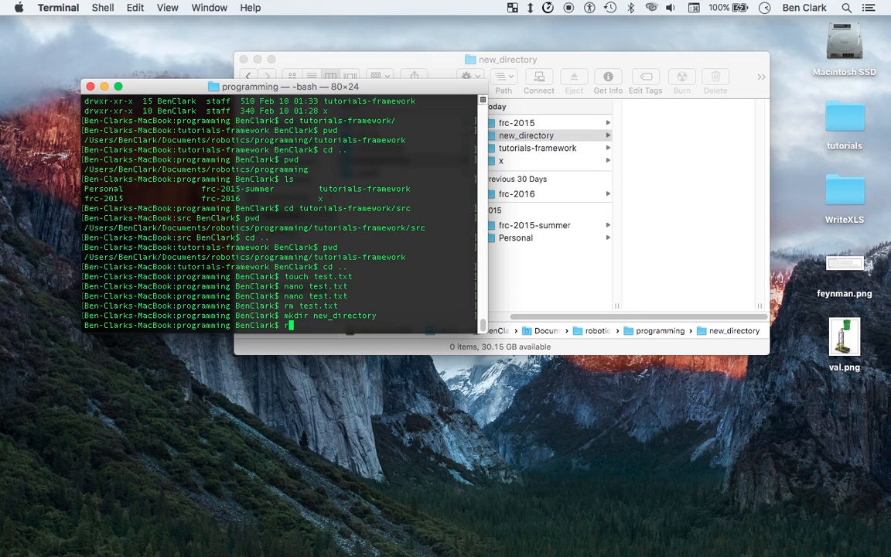
Run a bare rm -rf command with no target.
type("rm")
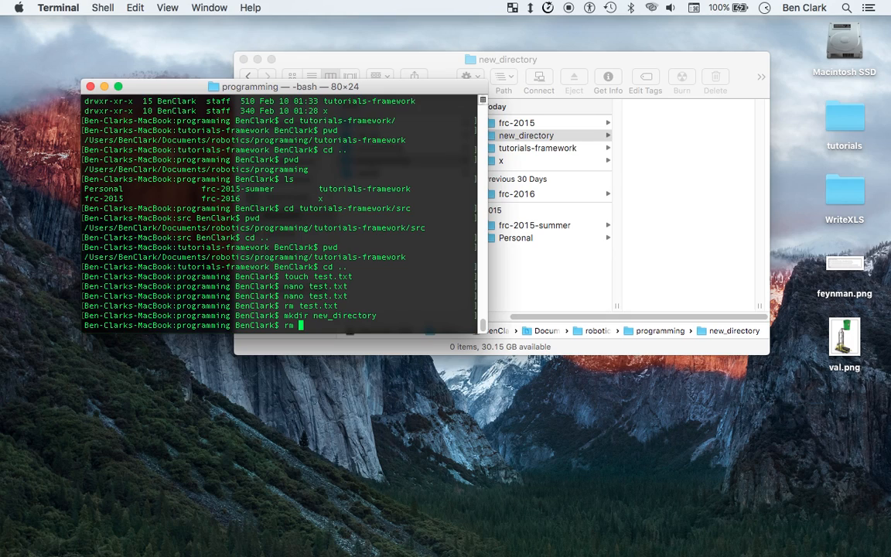
type("-r")
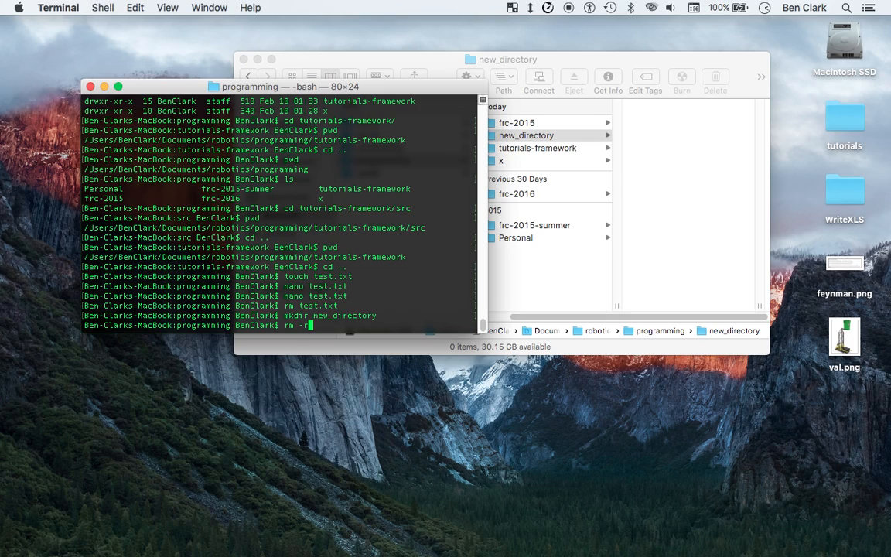
type("f")
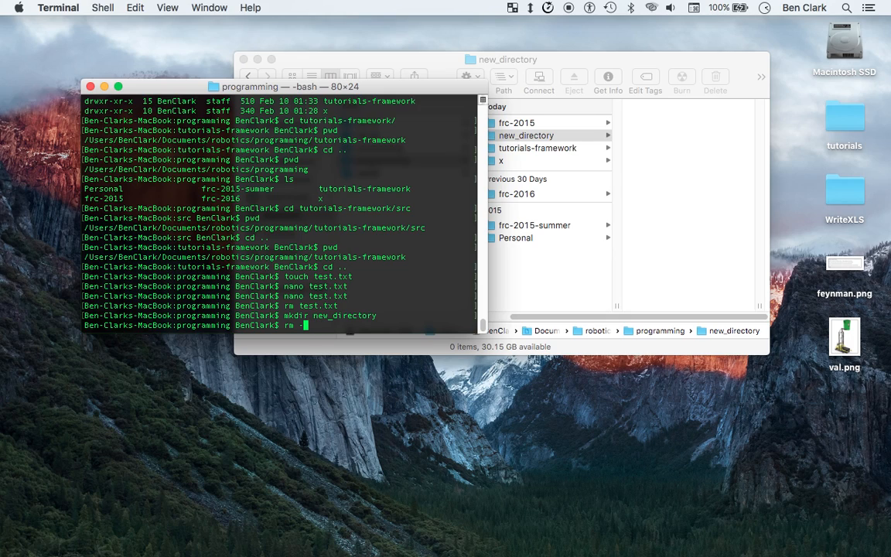
type("rf")
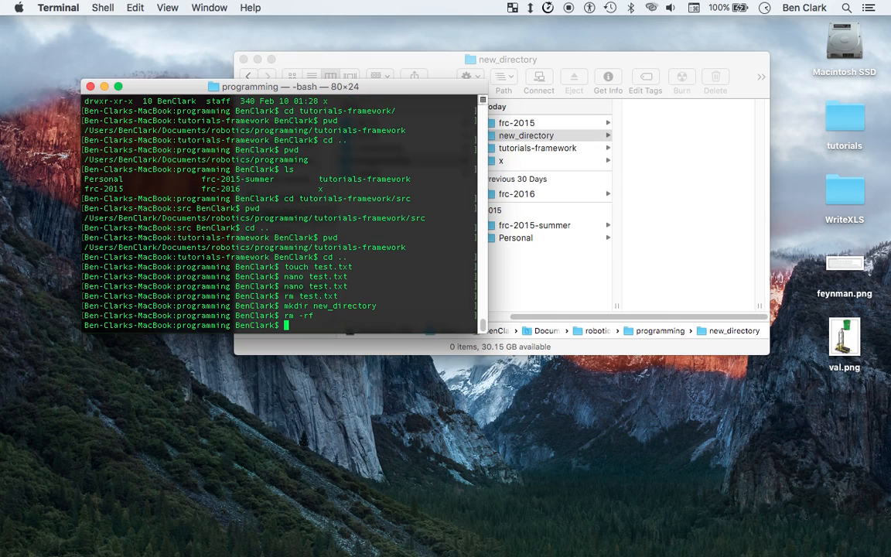
mouse_move(396, 280)
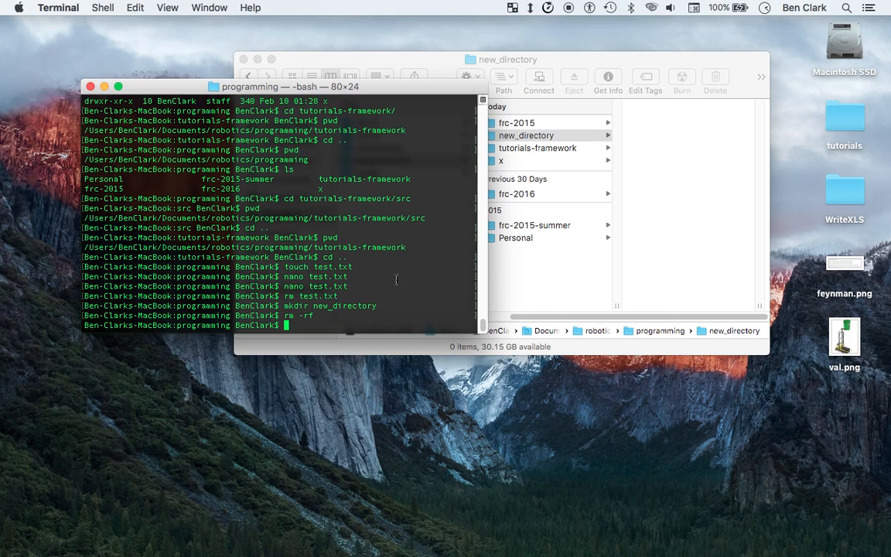
Partly enter rm -rf new_directory at the bash prompt.
type("rm -rf")
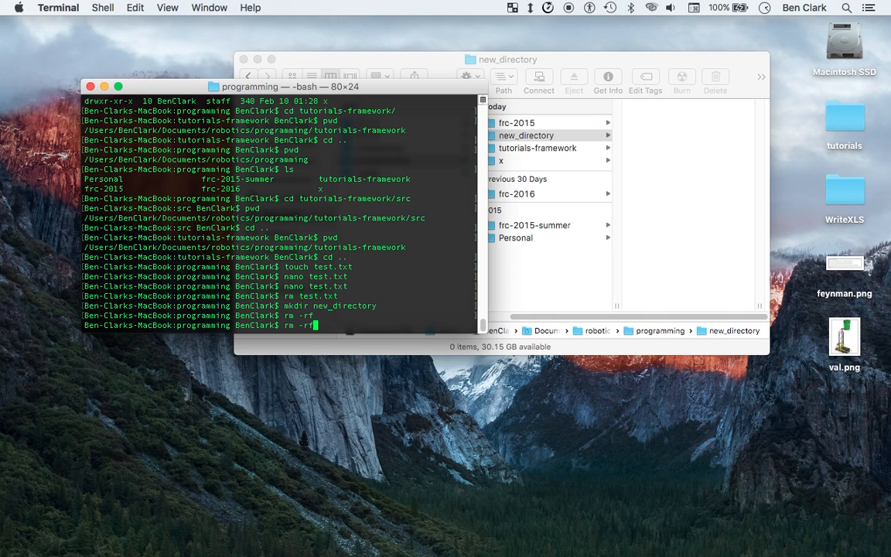
type("new")
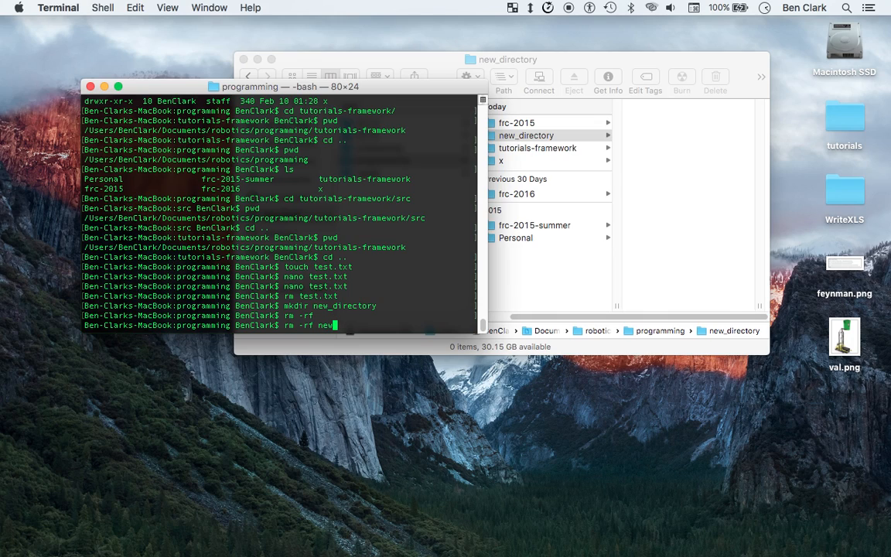
type("_direc")
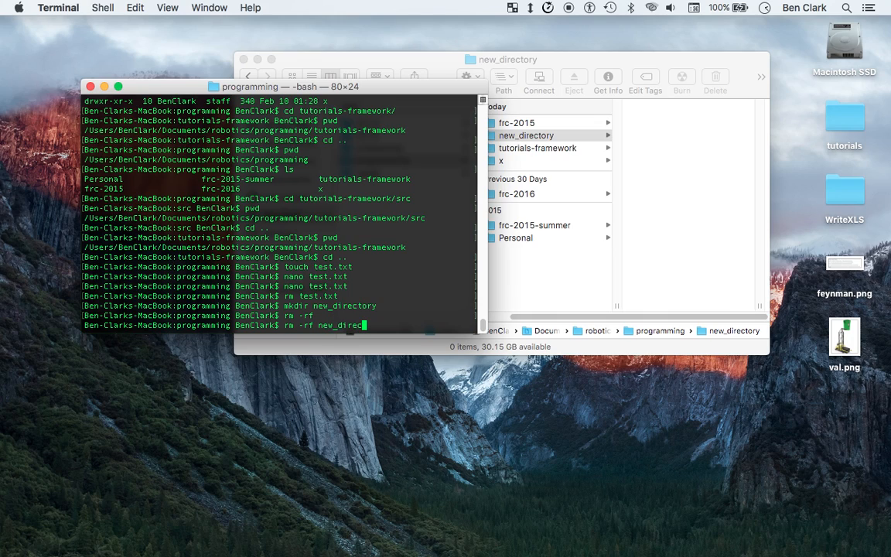